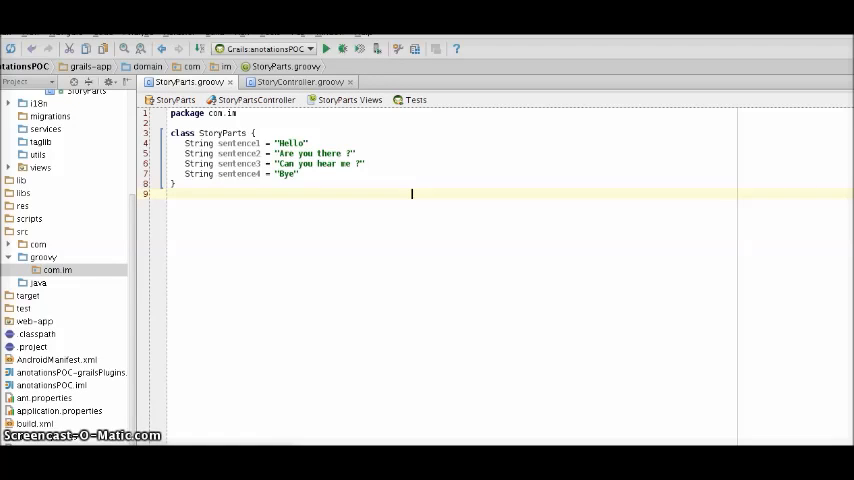
mouse_move(268, 336)
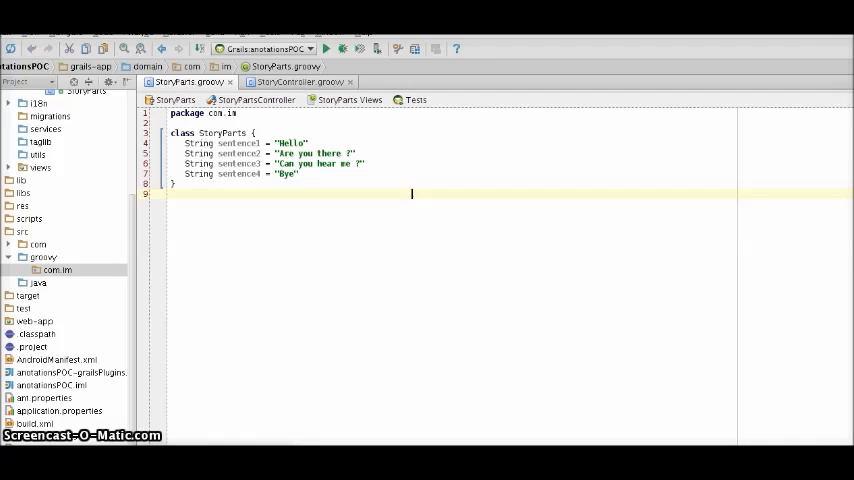
mouse_move(540, 256)
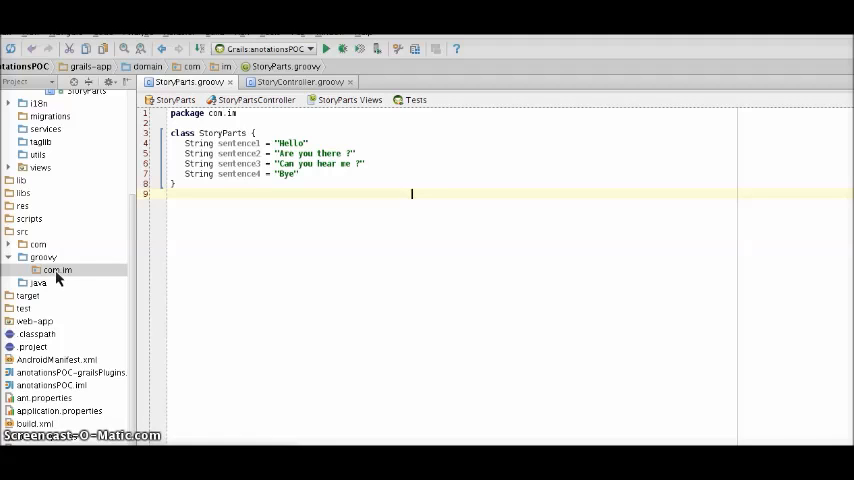
Create a Groovy class named IncludeInStory of kind Class in the com.ia package
right_click(58, 270)
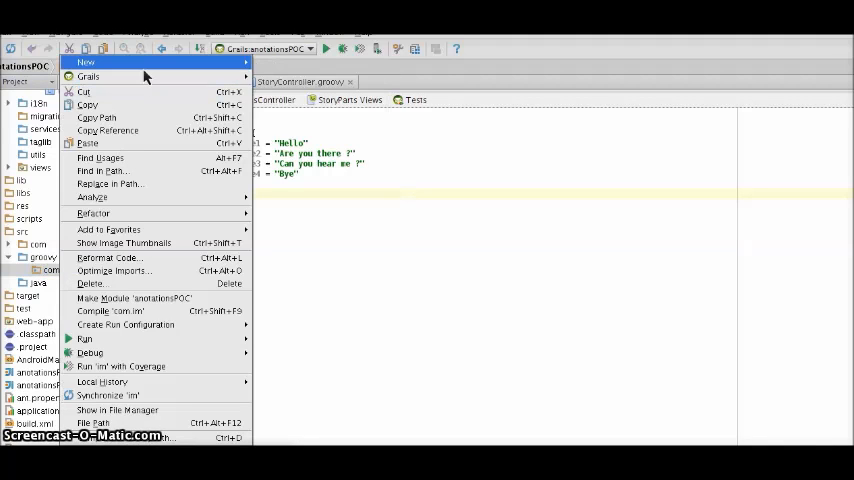
click(86, 62)
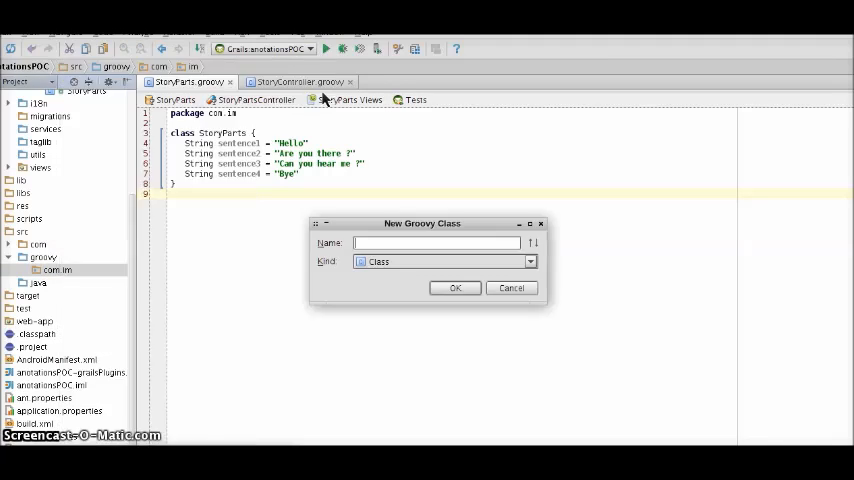
click(530, 260)
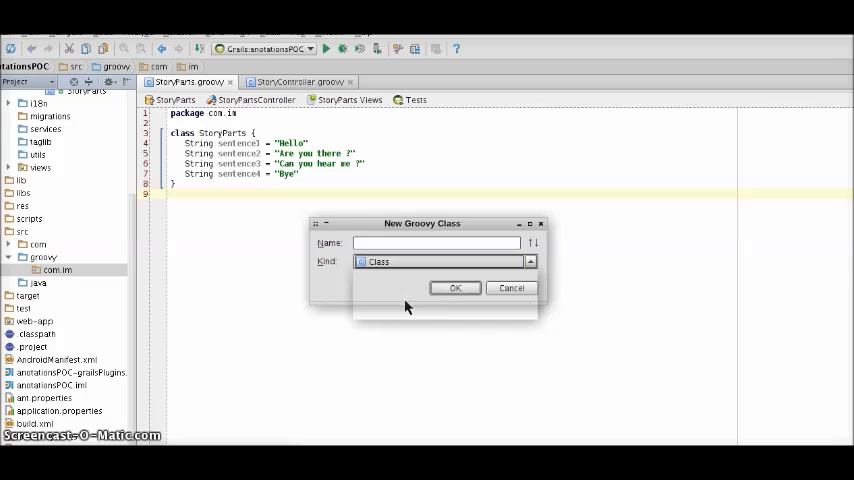
click(444, 260)
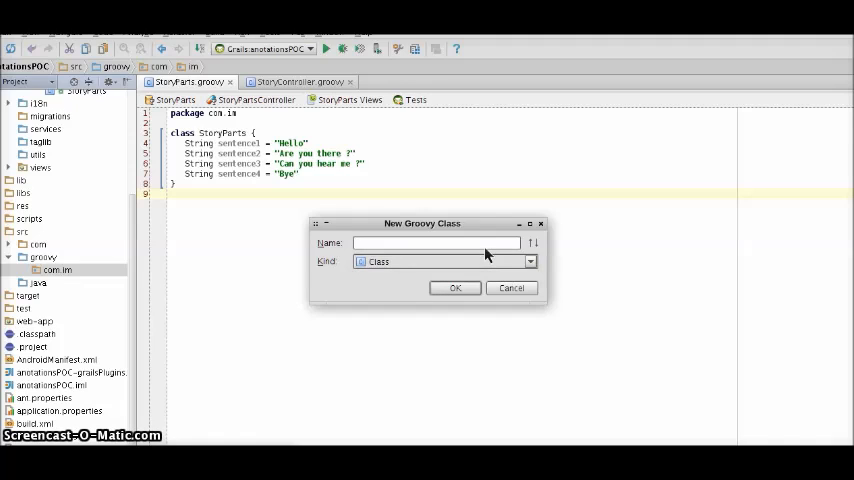
text(IncludeInStory)
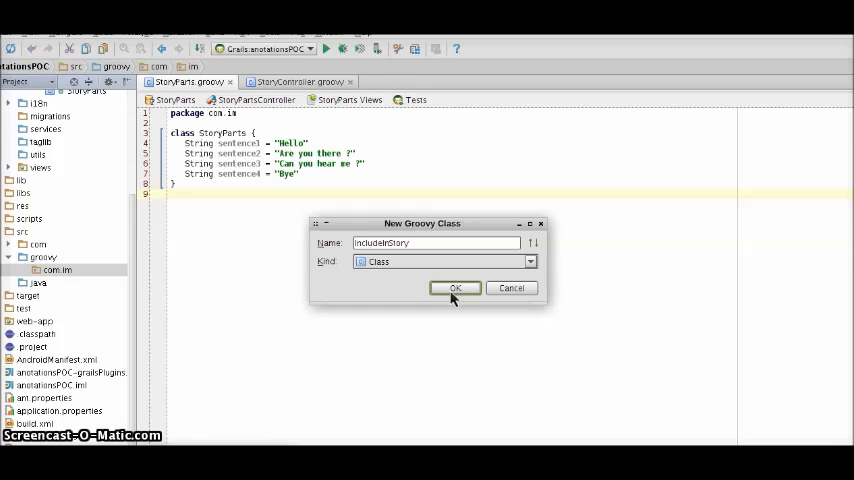
click(456, 288)
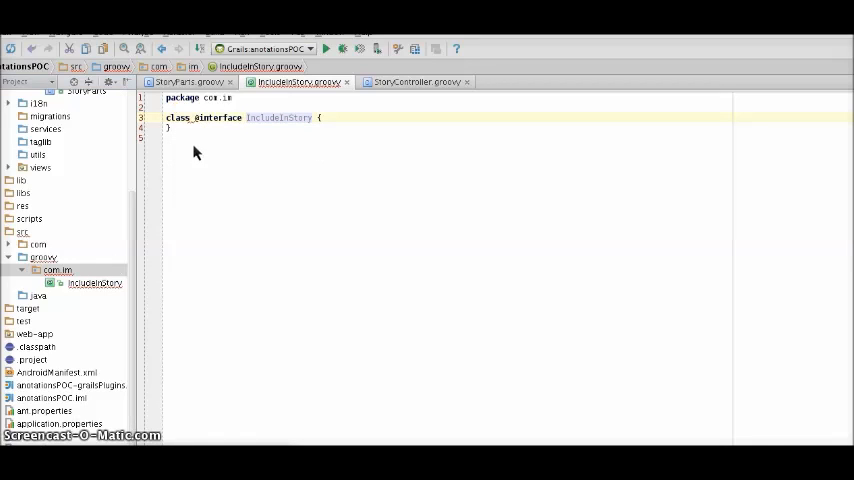
double_click(176, 116)
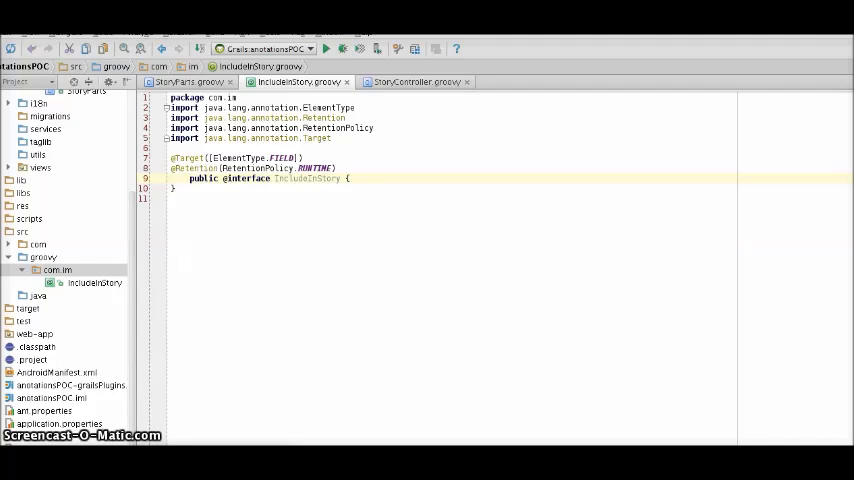
double_click(290, 178)
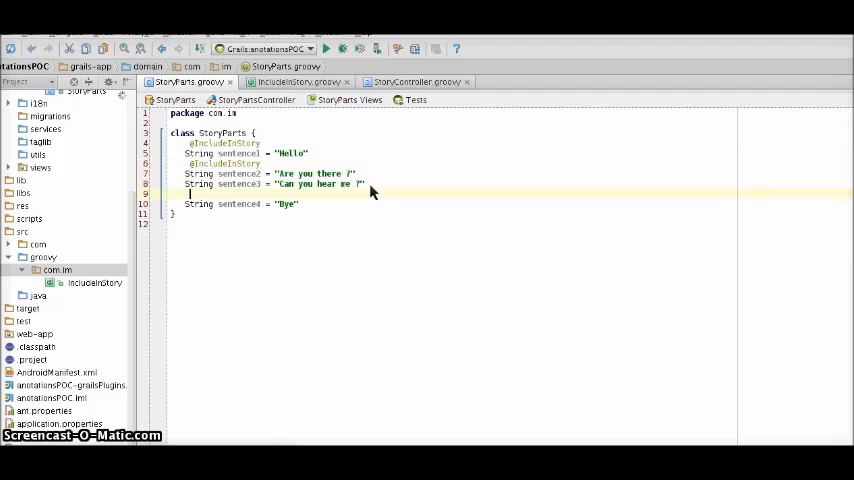
text(@IncludeInStory)
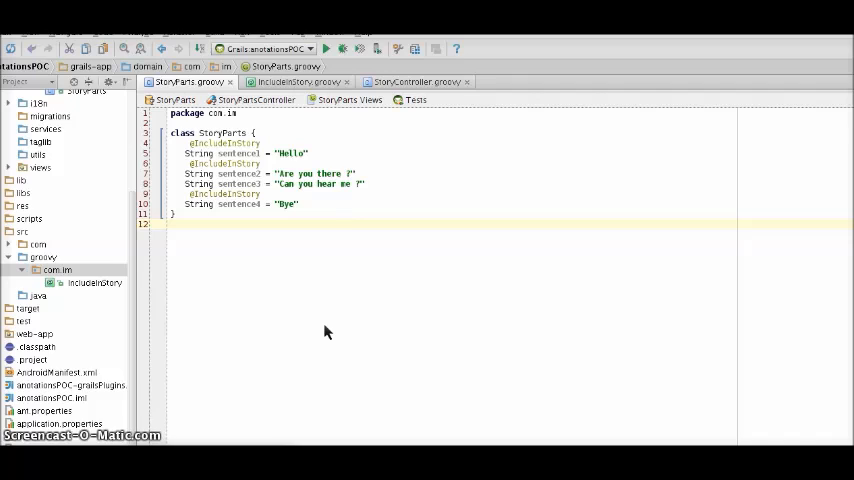
click(416, 82)
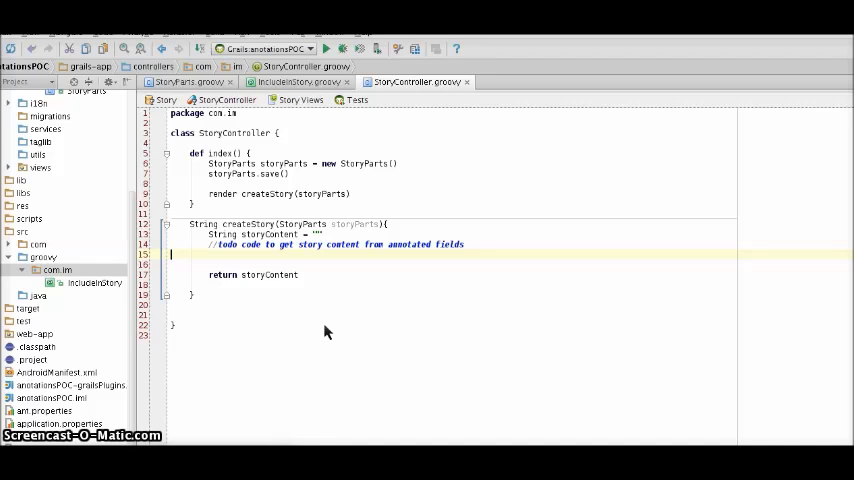
mouse_move(512, 296)
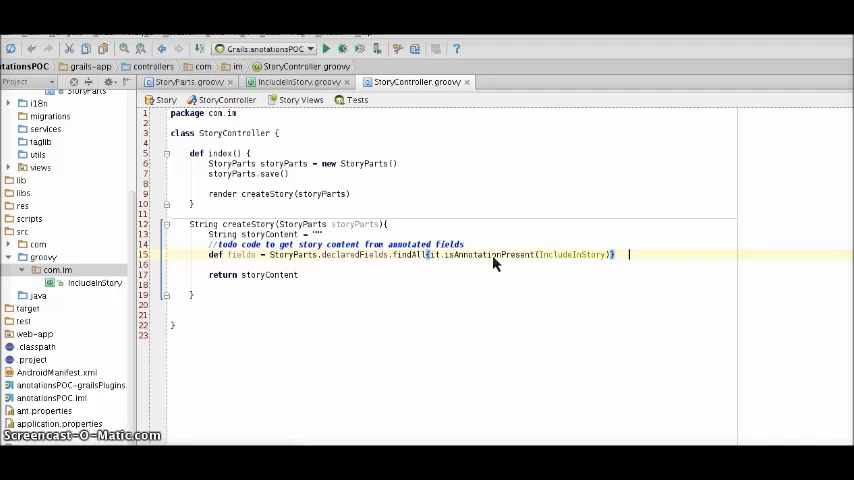
Collect fields via StoryParts.declaredFields.findAll{it.isAnnotationPresent(IncludeInStory)} in createStory
double_click(488, 254)
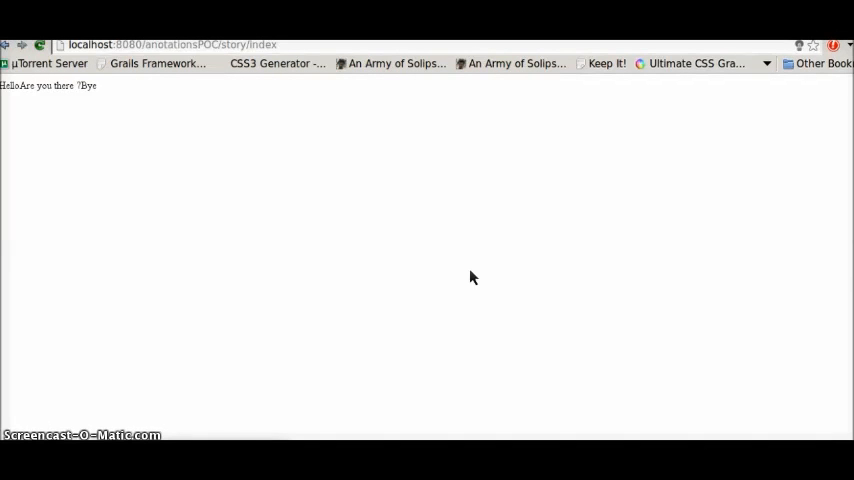
mouse_move(190, 352)
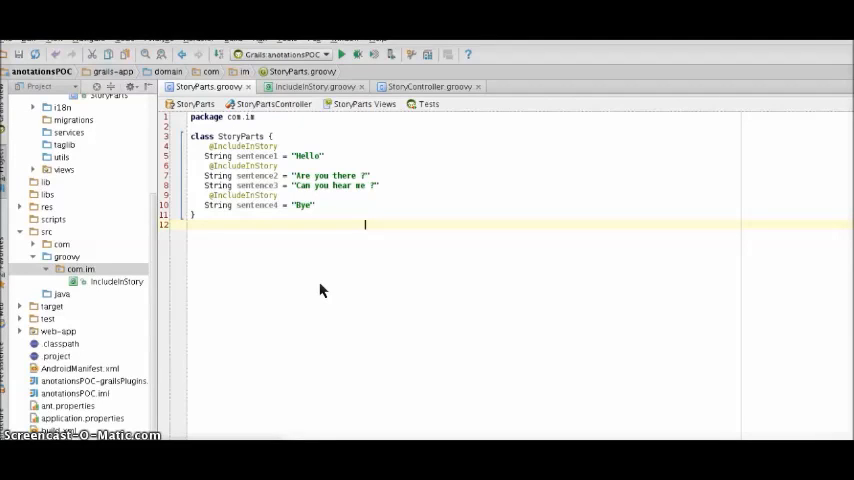
mouse_move(340, 316)
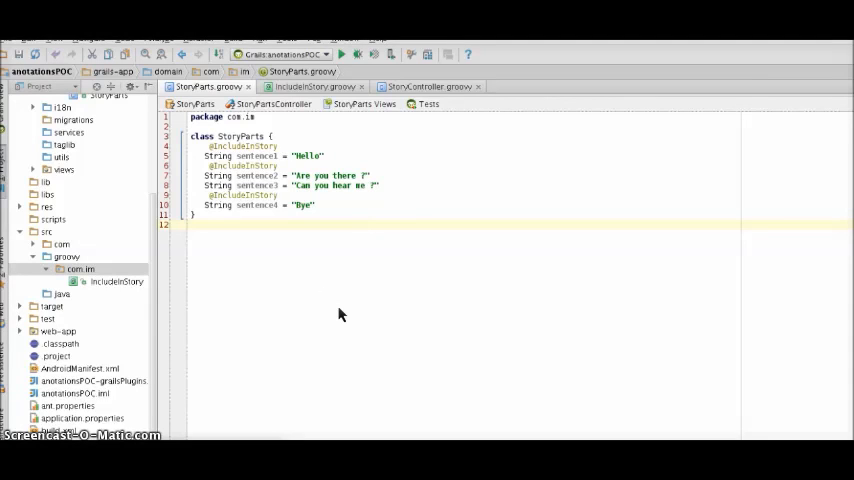
click(312, 86)
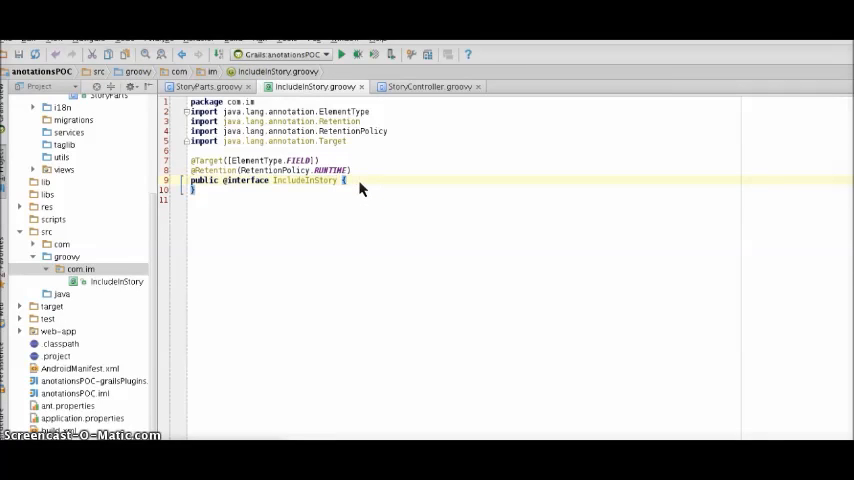
text(int times())
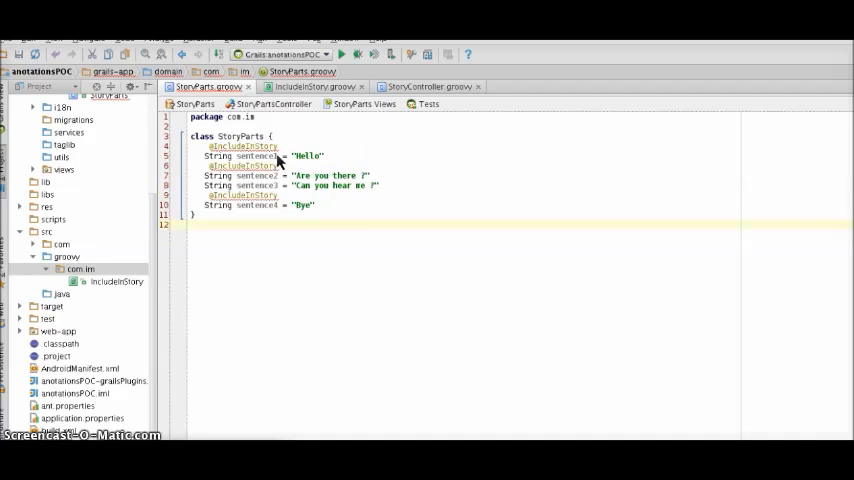
click(280, 160)
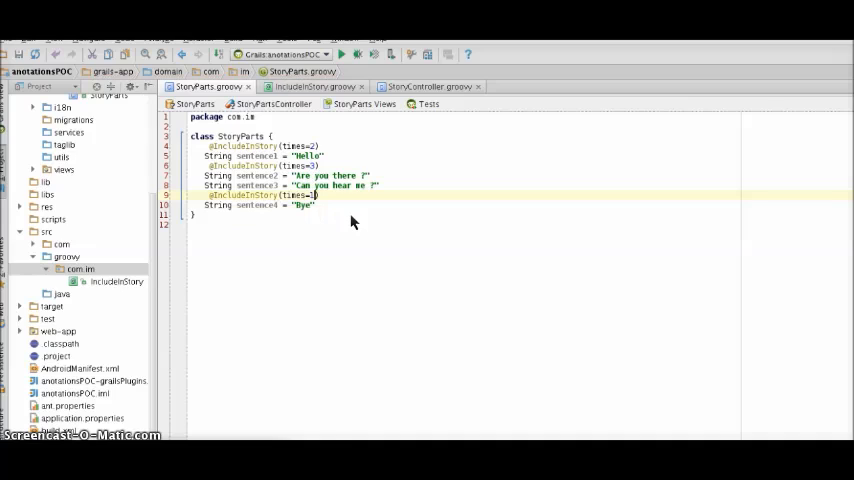
mouse_move(344, 232)
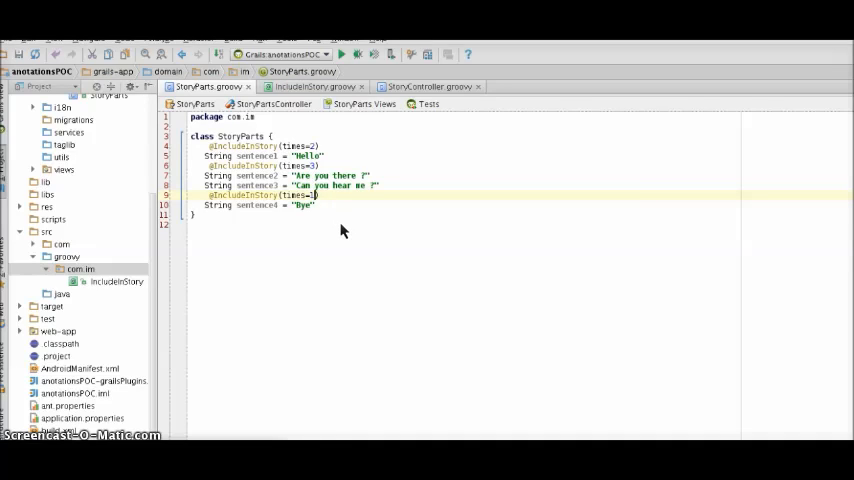
mouse_move(302, 256)
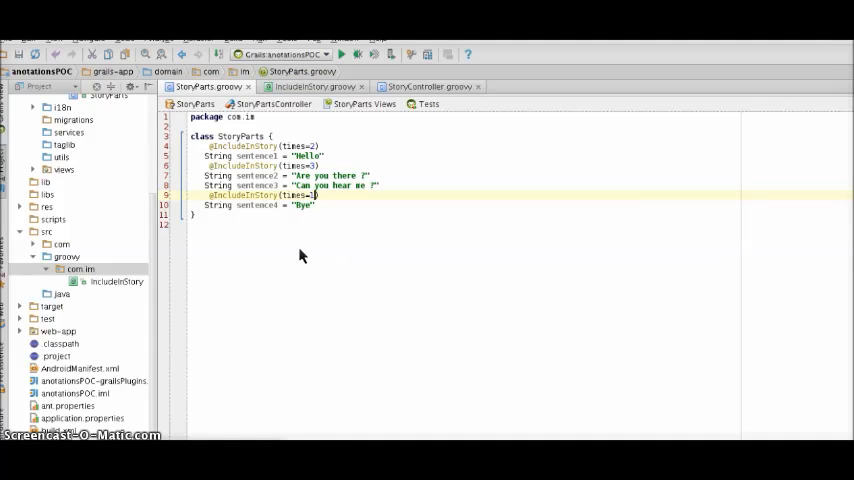
mouse_move(336, 368)
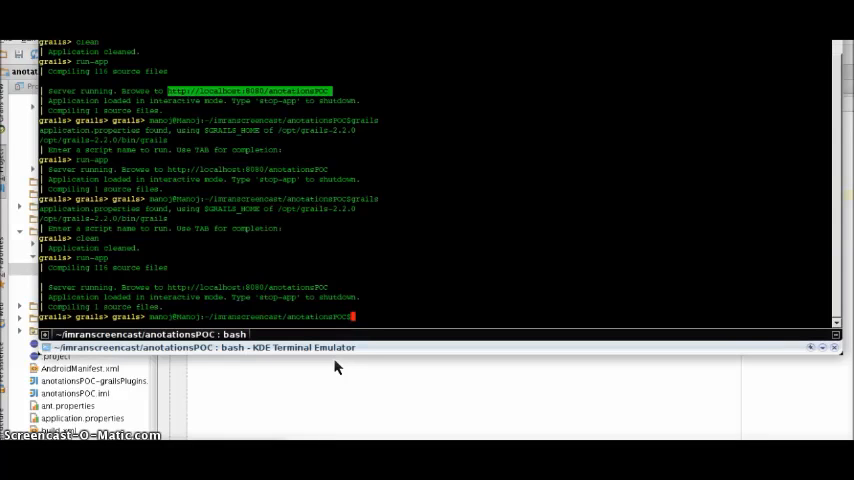
Rerun the app from the grails> prompt in Konsole
text(g fieldName = field.name)
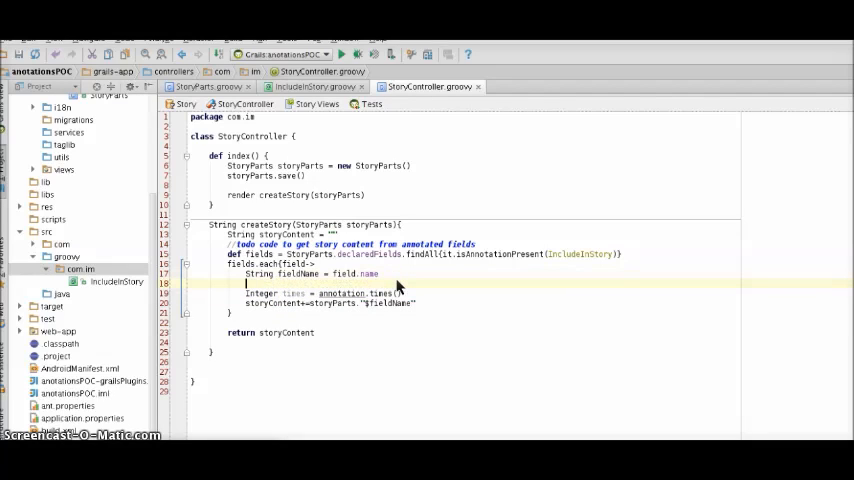
Read each field's IncludeInStory annotation and append the sentence (1..times).each time to storyContent
text(def annotation = field.getAnnotations(IncludeInStory))
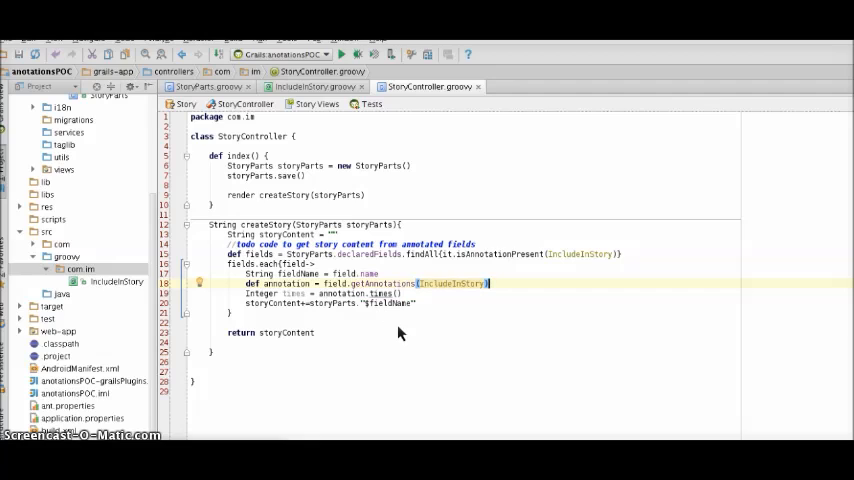
mouse_move(336, 334)
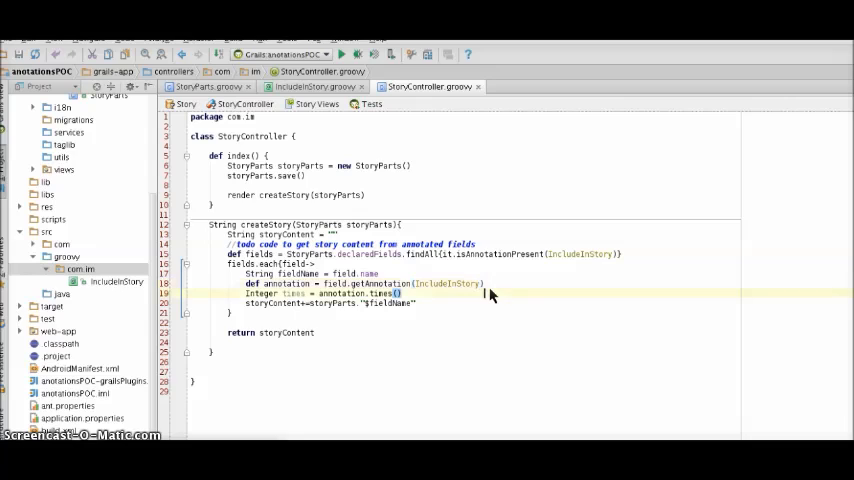
text((1..times).each{)
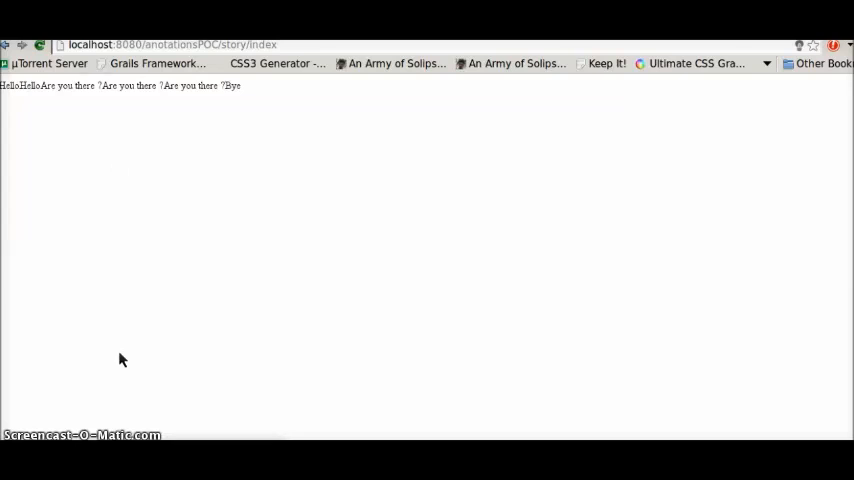
mouse_move(248, 312)
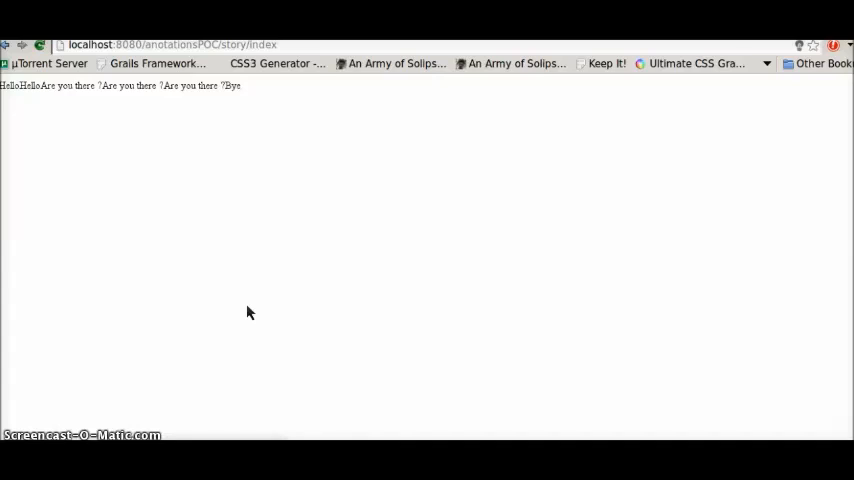
mouse_move(166, 304)
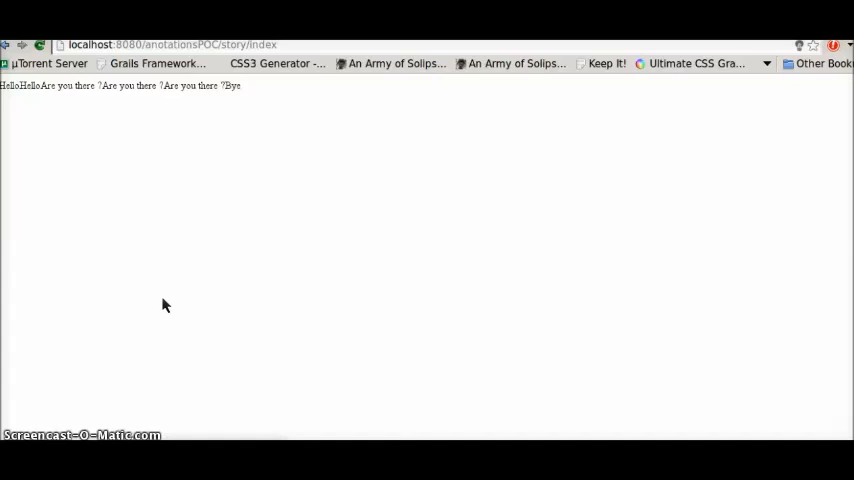